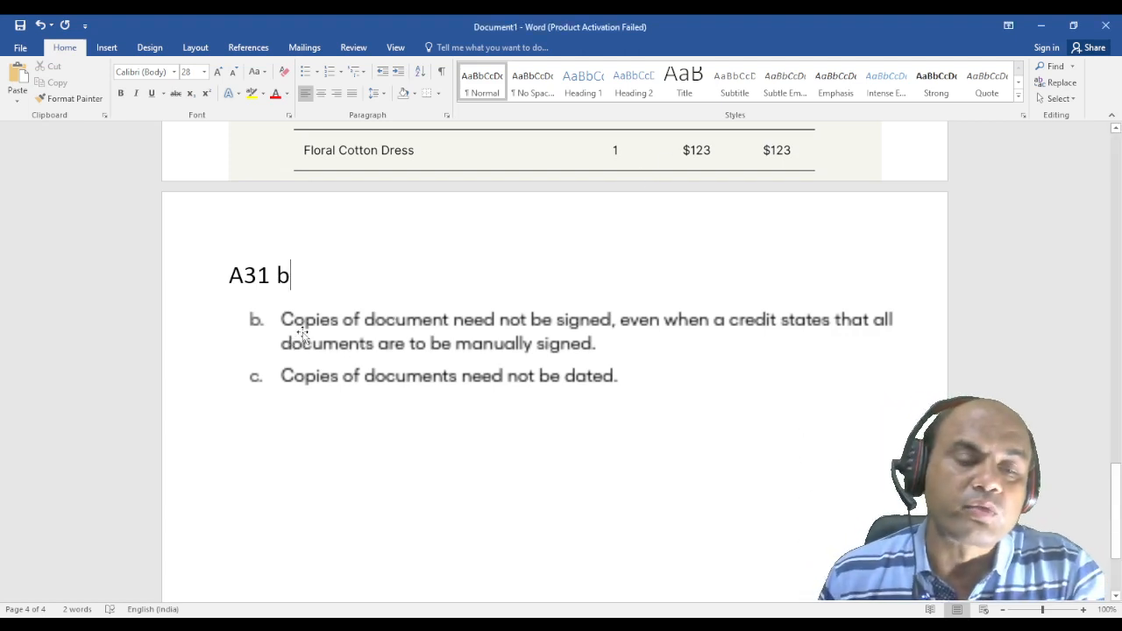
pyautogui.moveTo(452, 324)
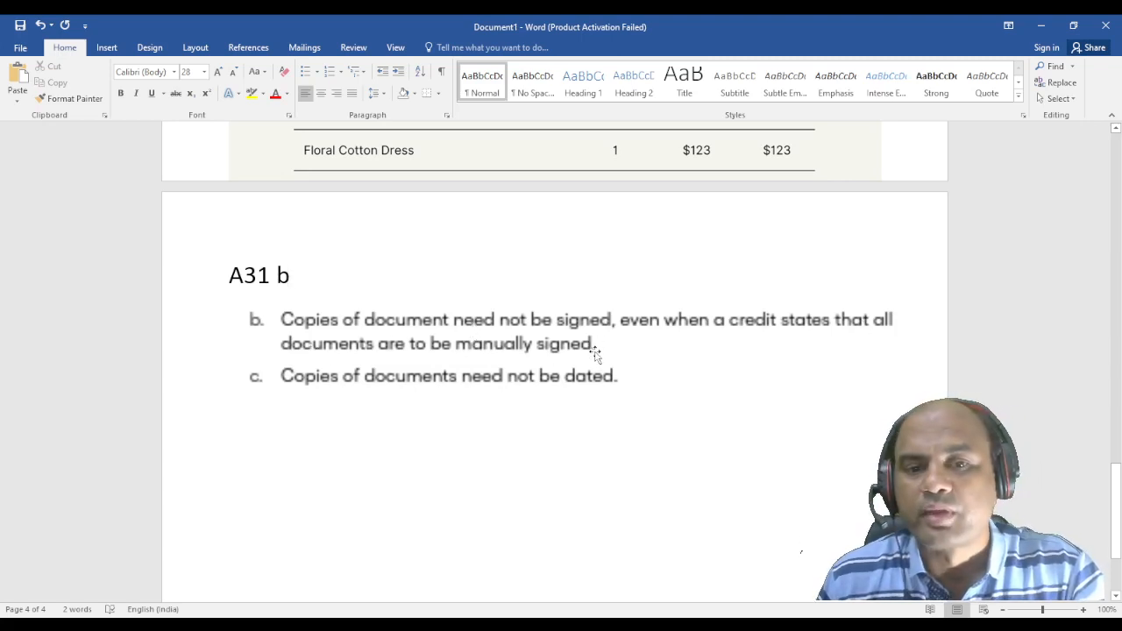
pyautogui.moveTo(547, 314)
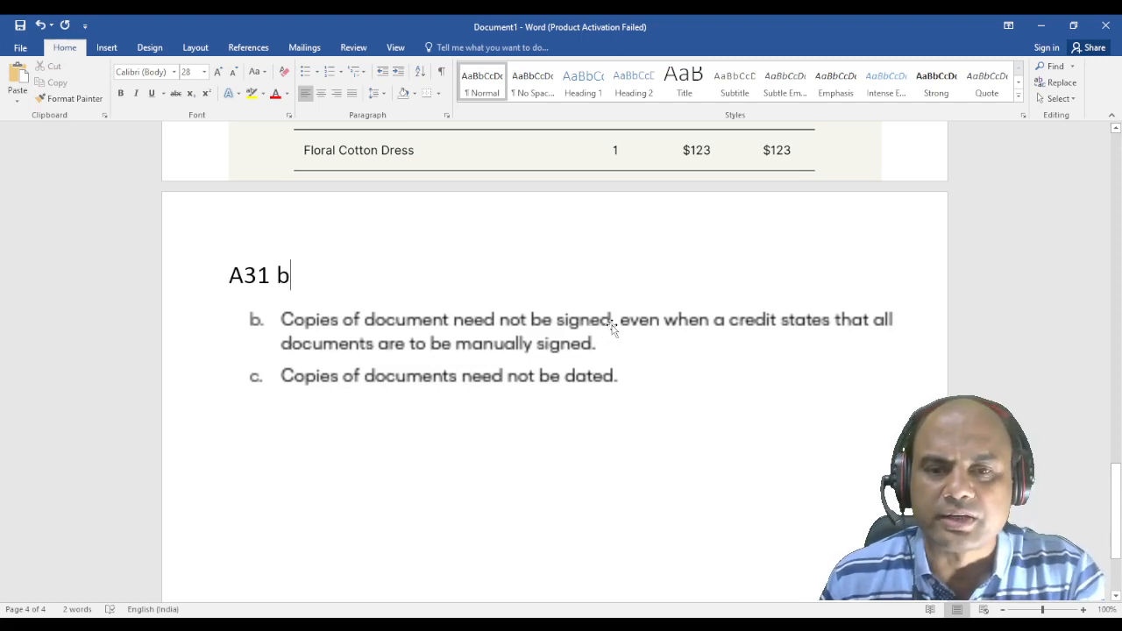
pyautogui.moveTo(787, 337)
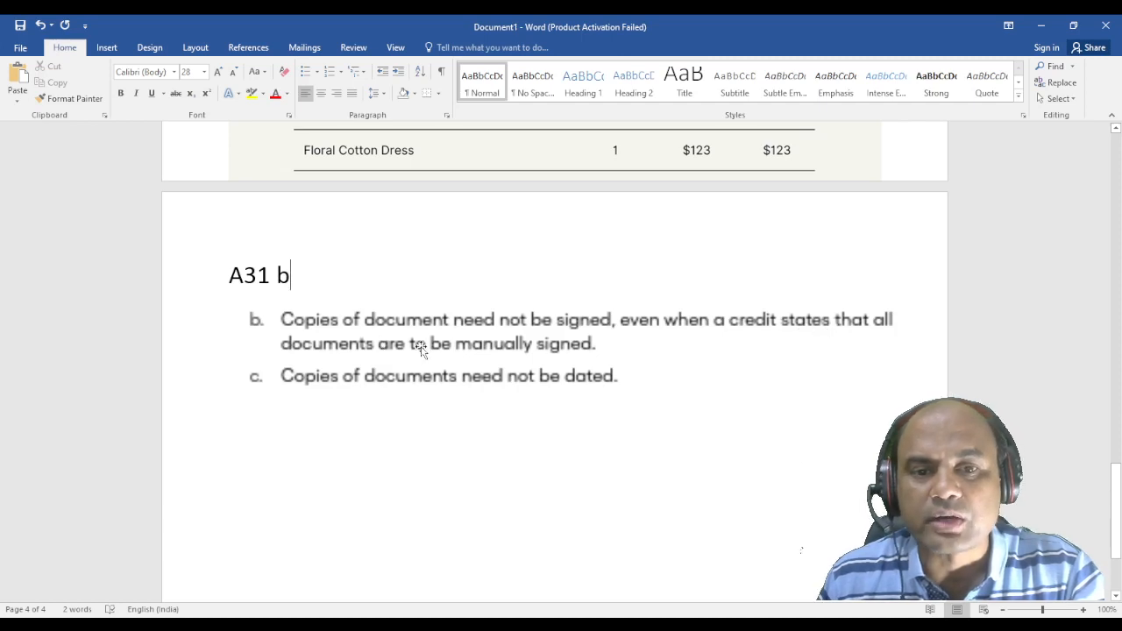
pyautogui.moveTo(580, 344)
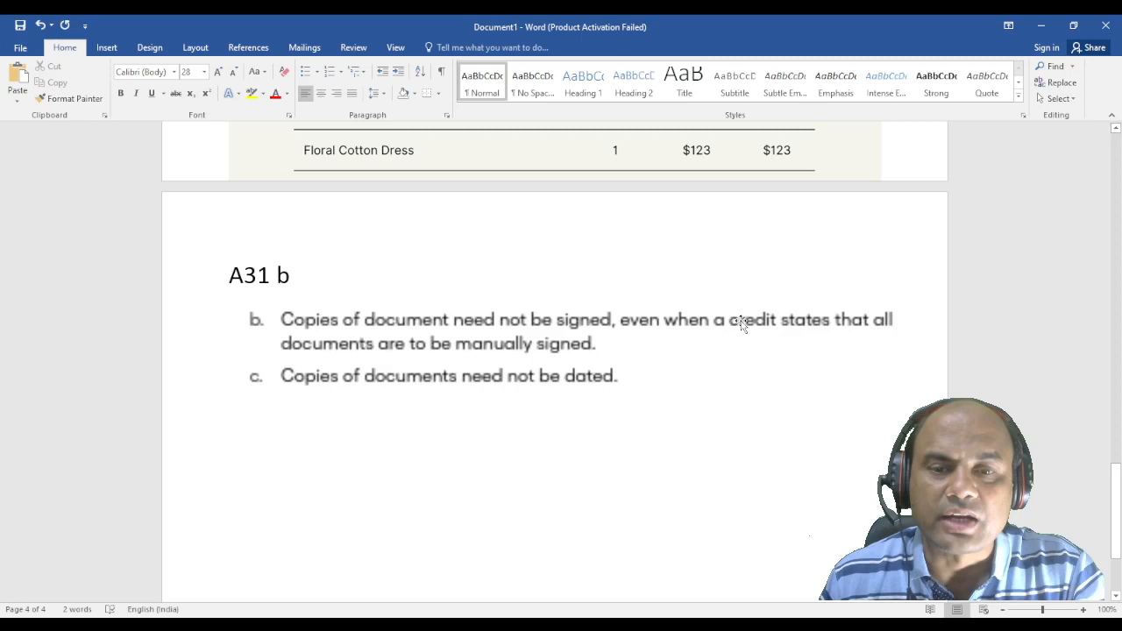
pyautogui.moveTo(766, 336)
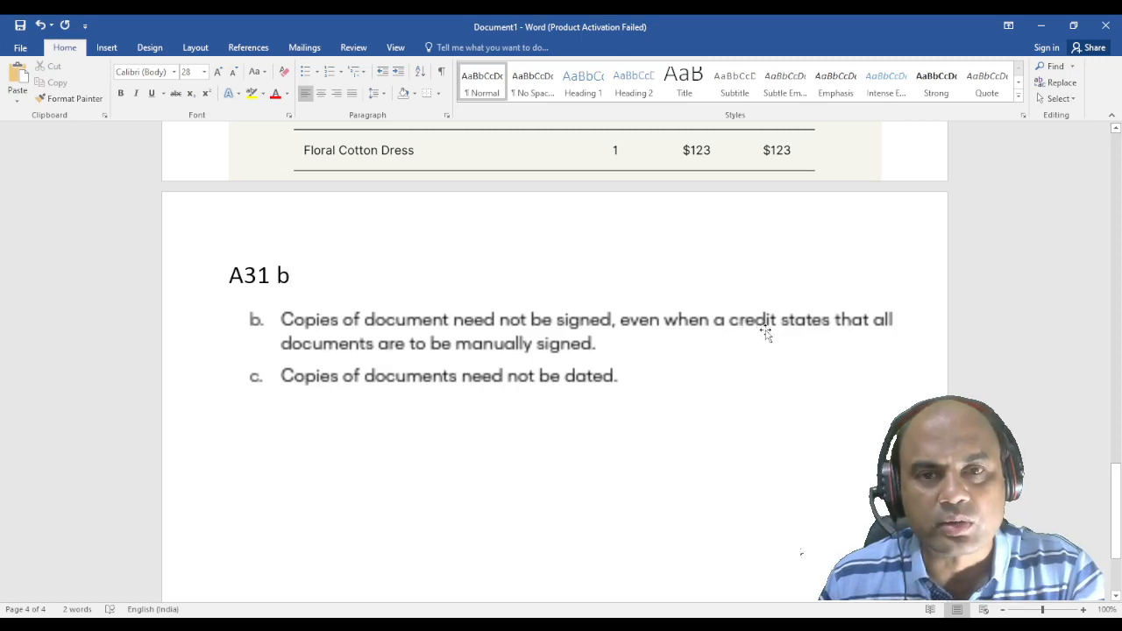
pyautogui.moveTo(568, 350)
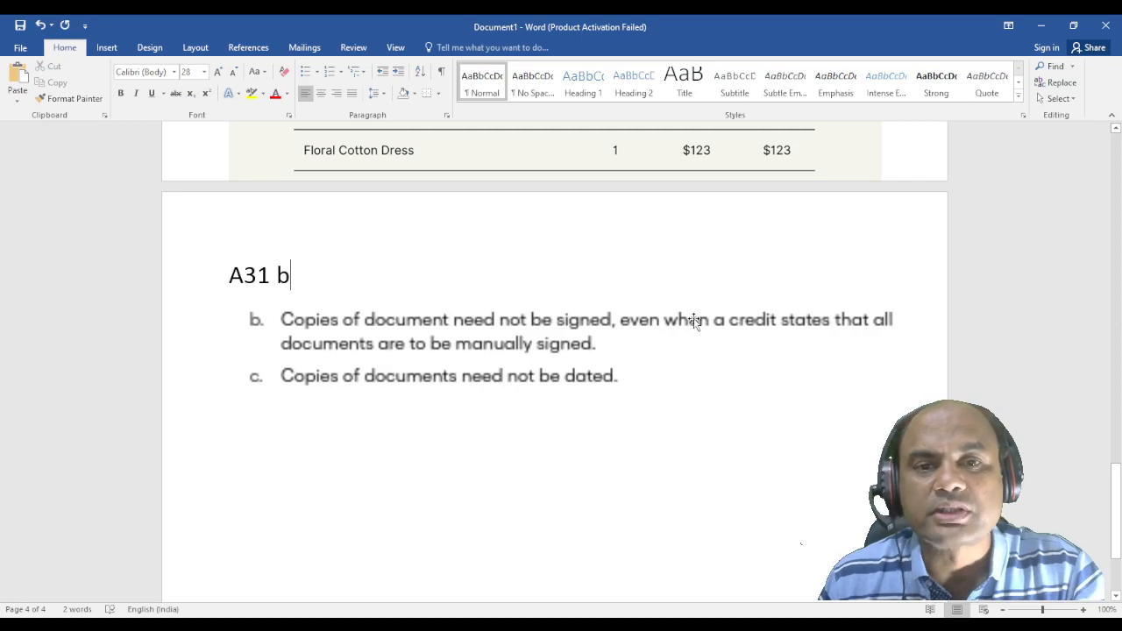
pyautogui.moveTo(695, 324)
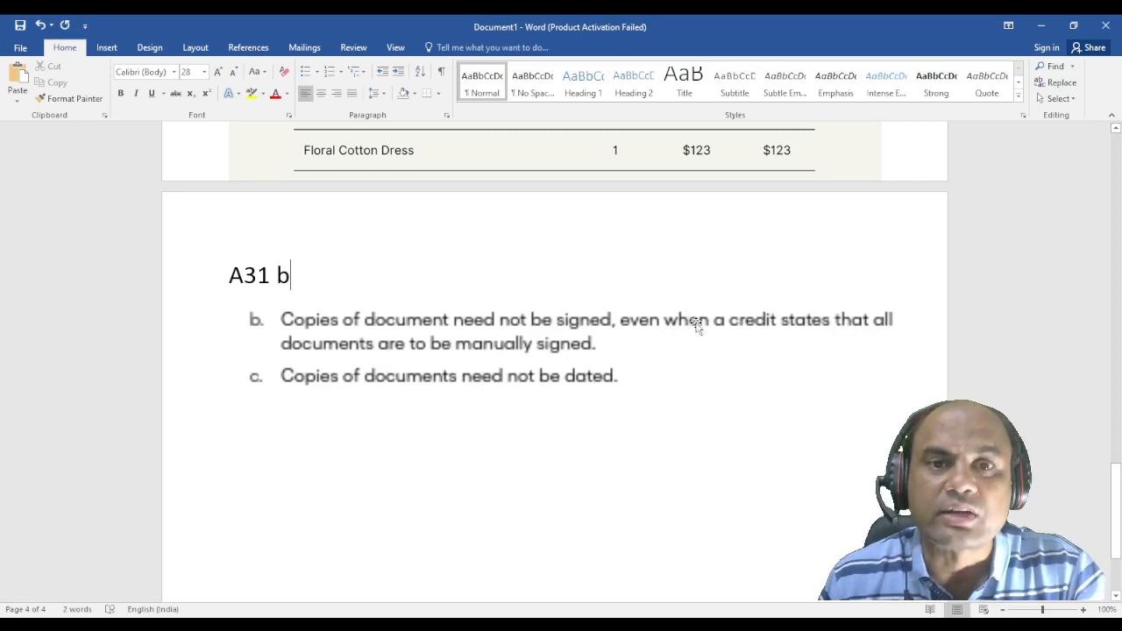
pyautogui.moveTo(694, 323)
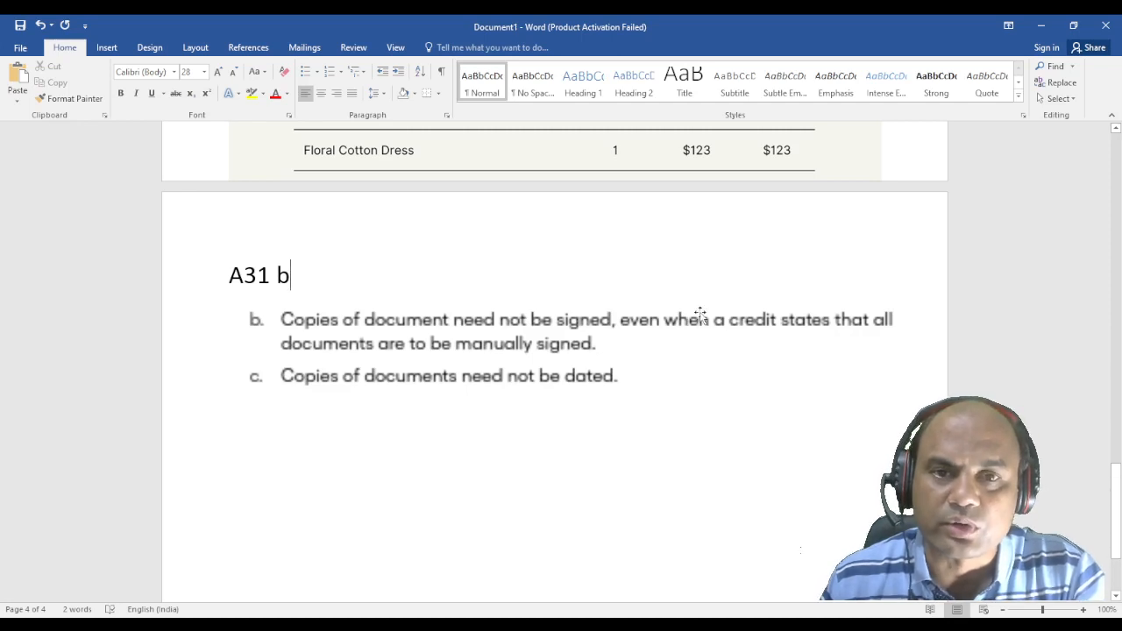
pyautogui.moveTo(645, 307)
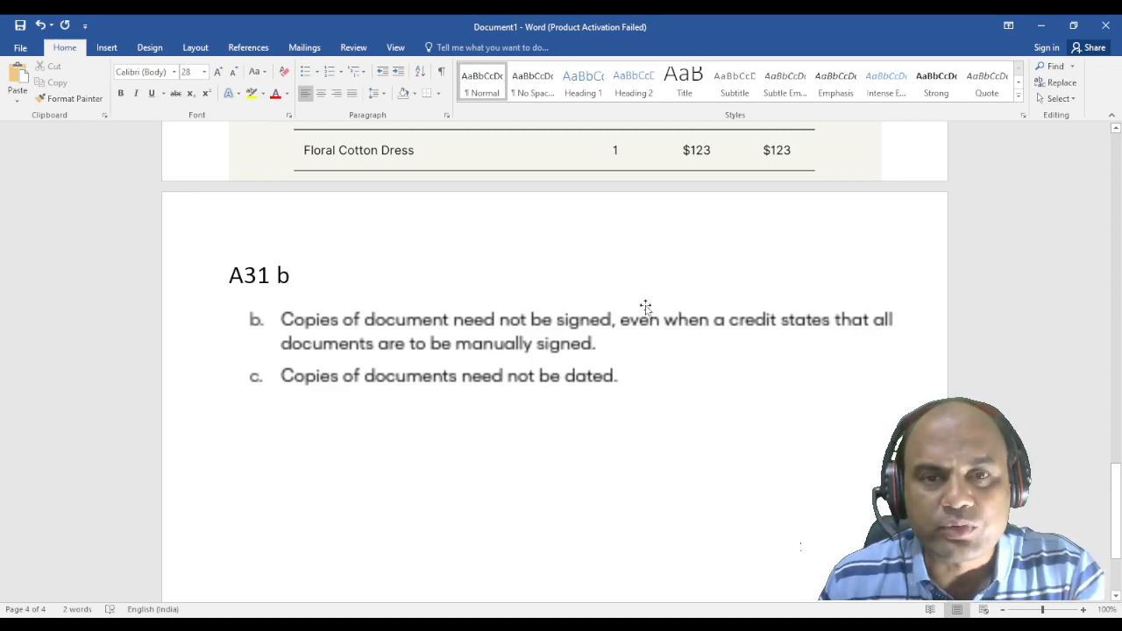
pyautogui.moveTo(413, 319)
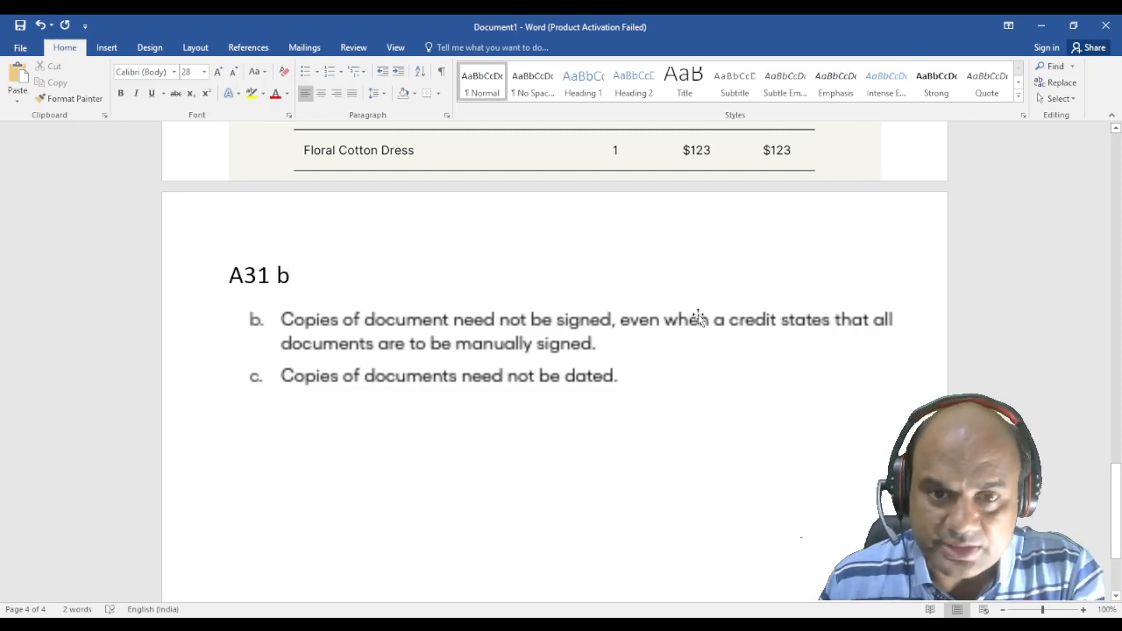
pyautogui.moveTo(705, 326)
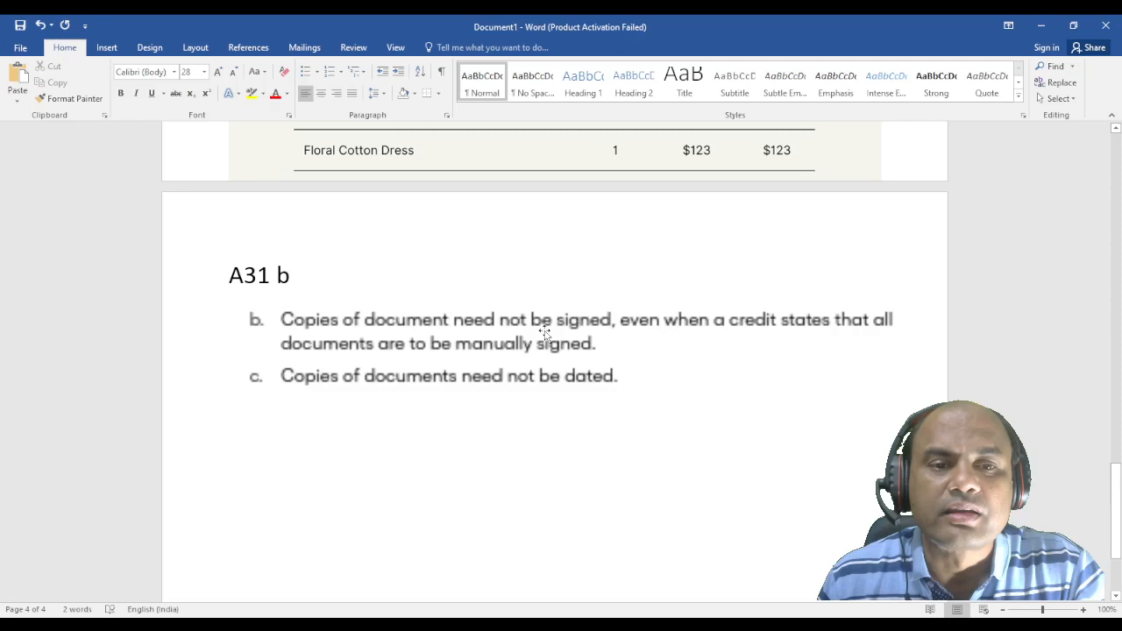
pyautogui.click(291, 274)
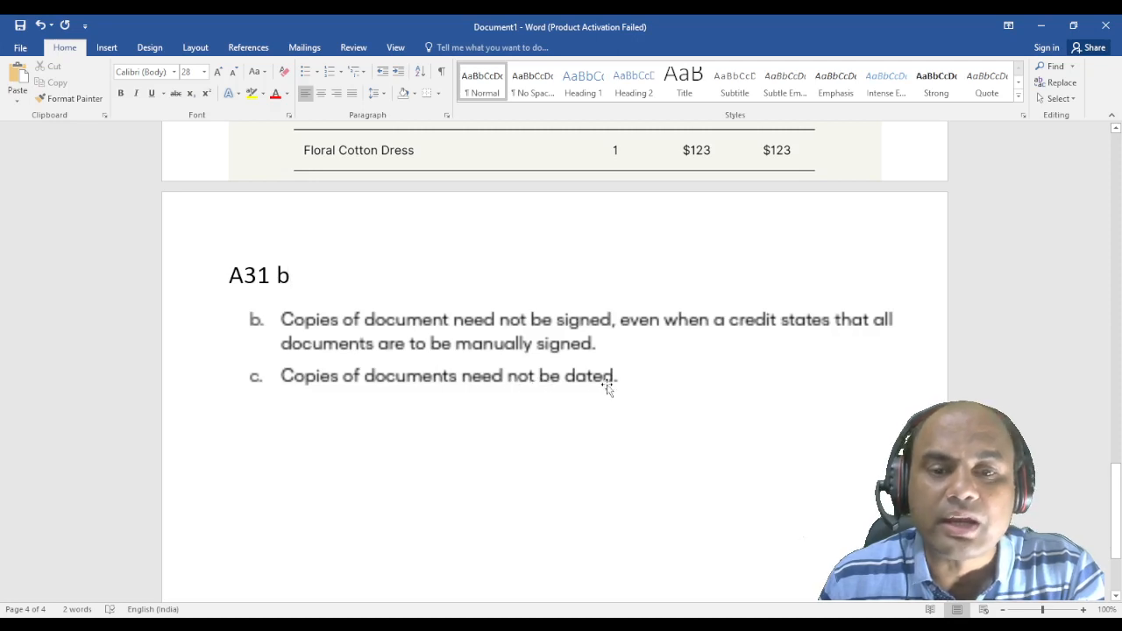
pyautogui.click(291, 275)
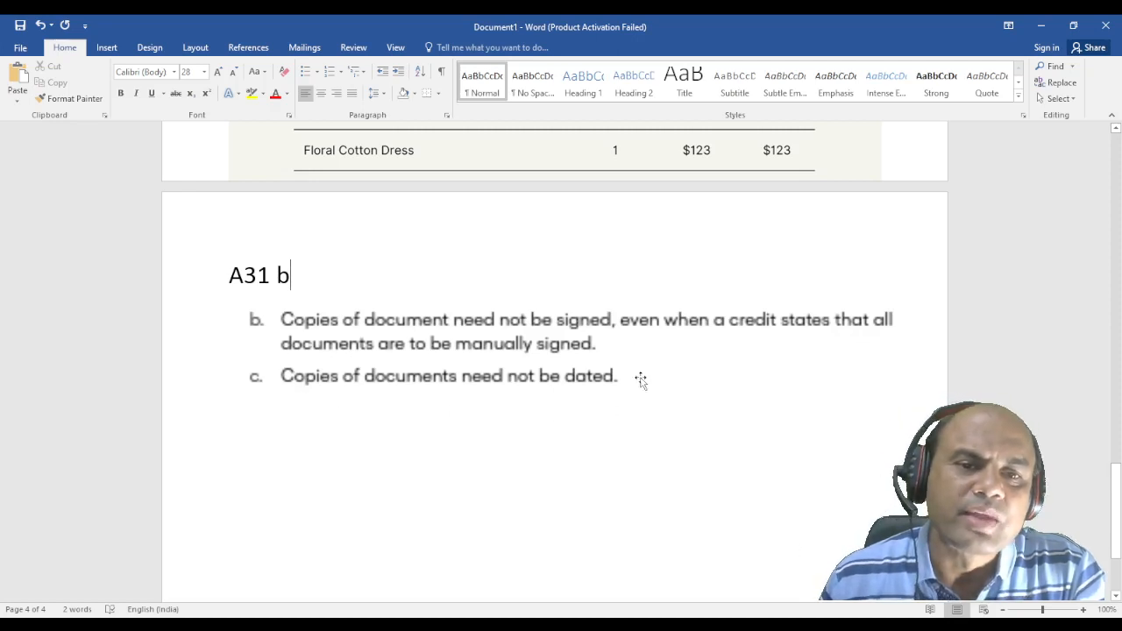
pyautogui.moveTo(617, 382)
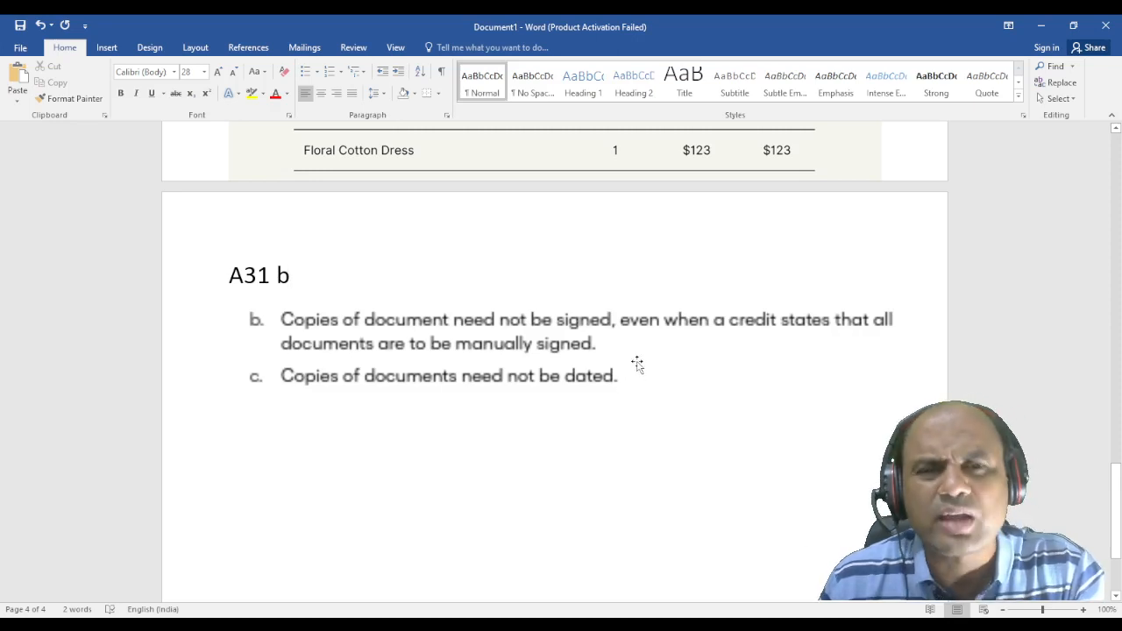
pyautogui.moveTo(666, 375)
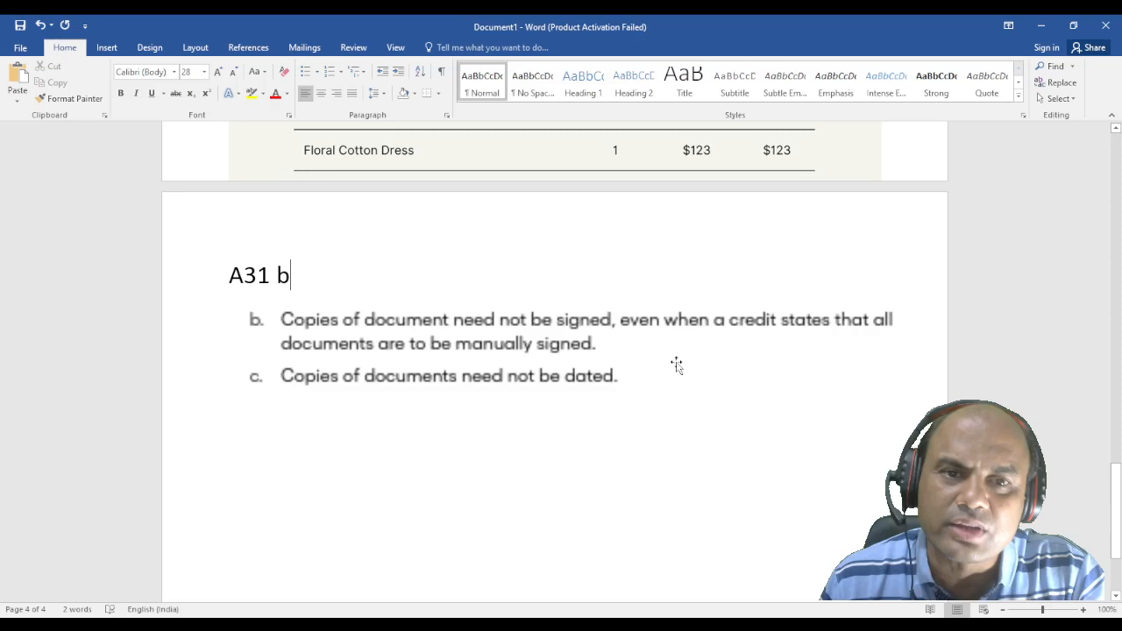
pyautogui.moveTo(571, 359)
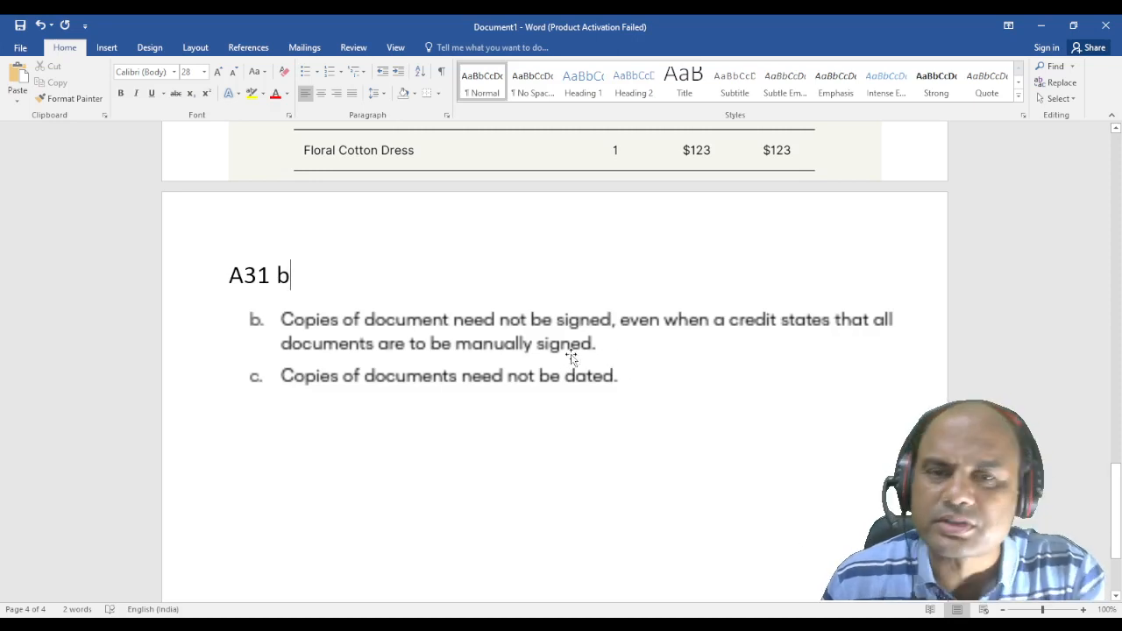
pyautogui.moveTo(512, 360)
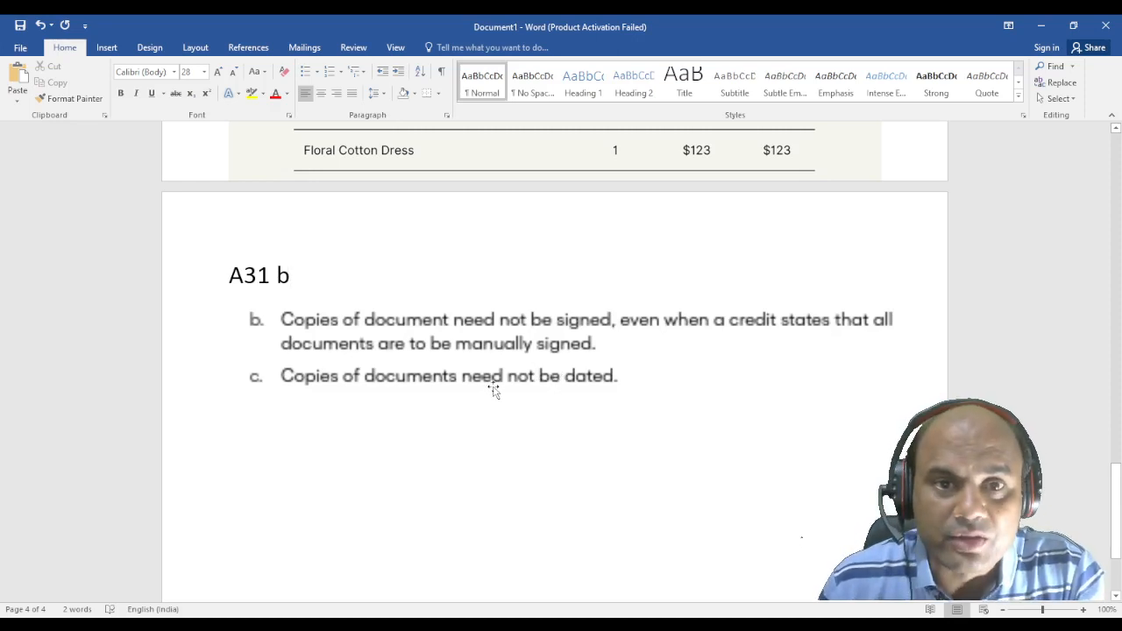
pyautogui.moveTo(509, 375)
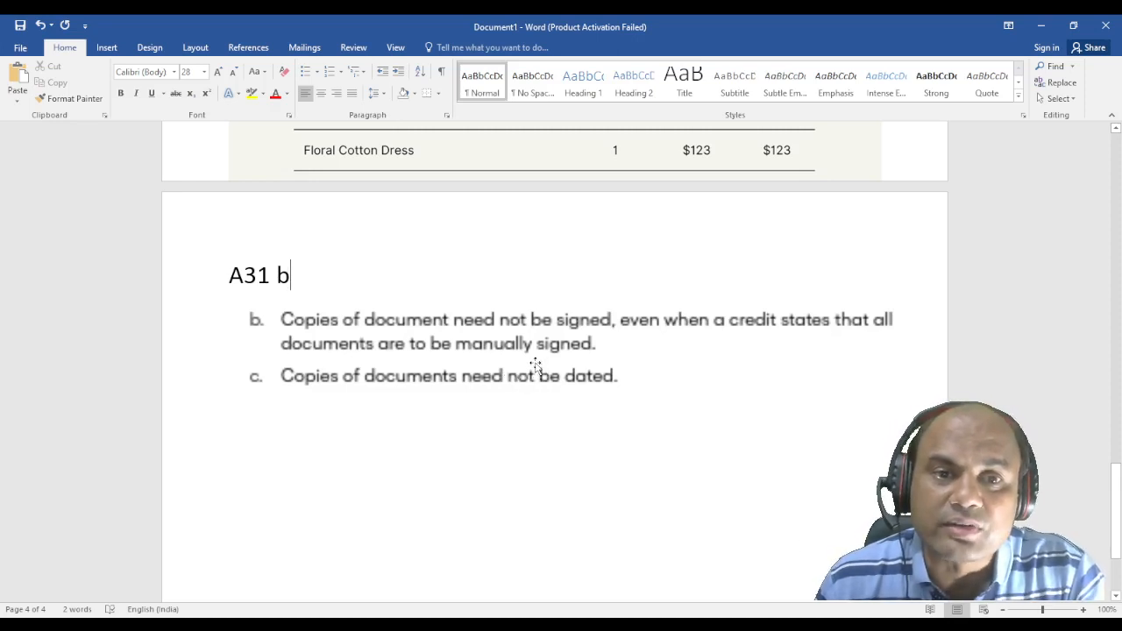
pyautogui.moveTo(543, 359)
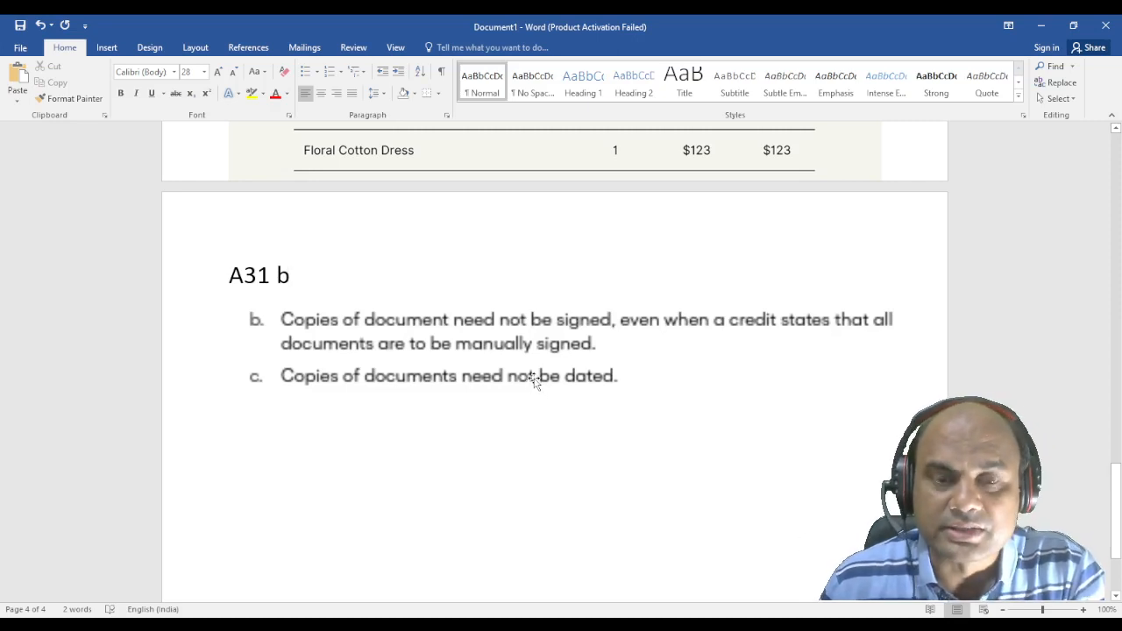
pyautogui.moveTo(489, 375)
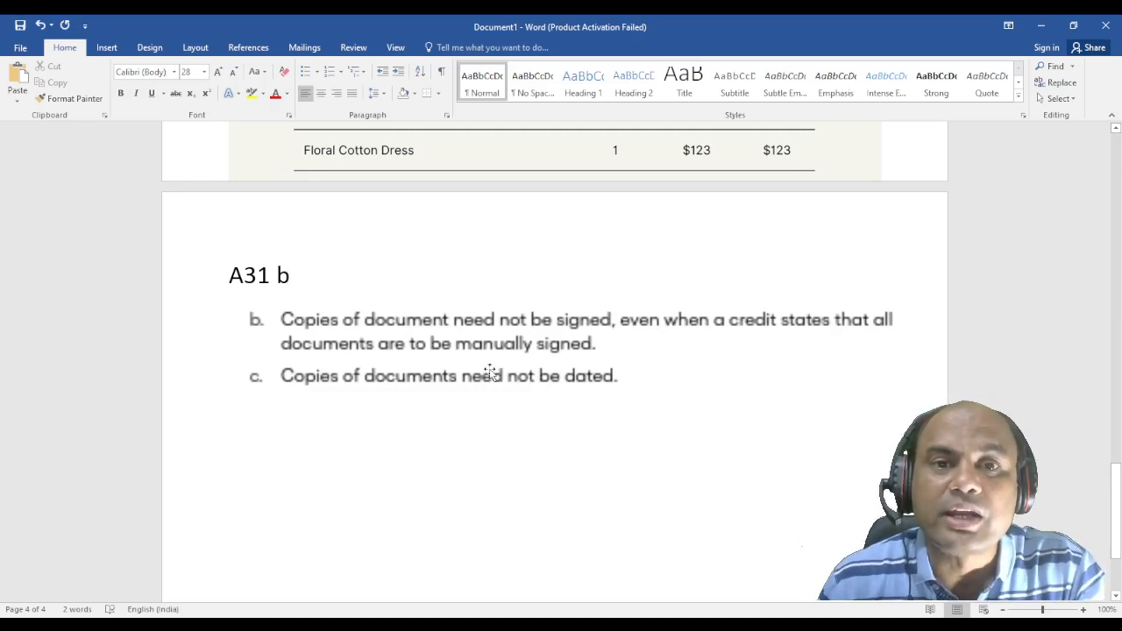
pyautogui.click(291, 275)
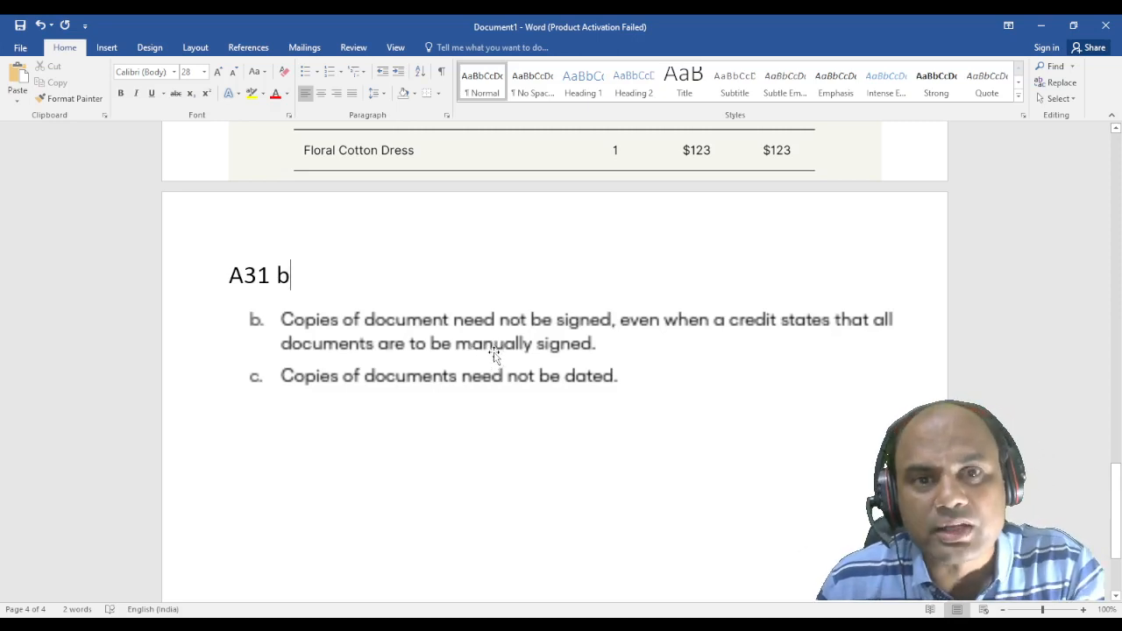
pyautogui.moveTo(518, 363)
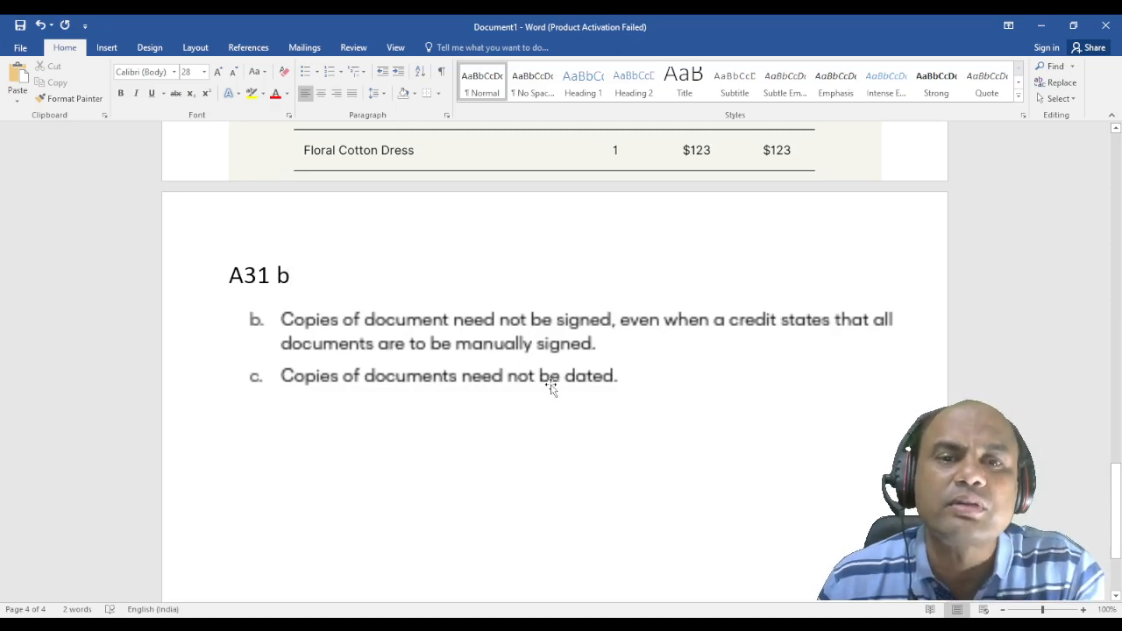
pyautogui.moveTo(569, 354)
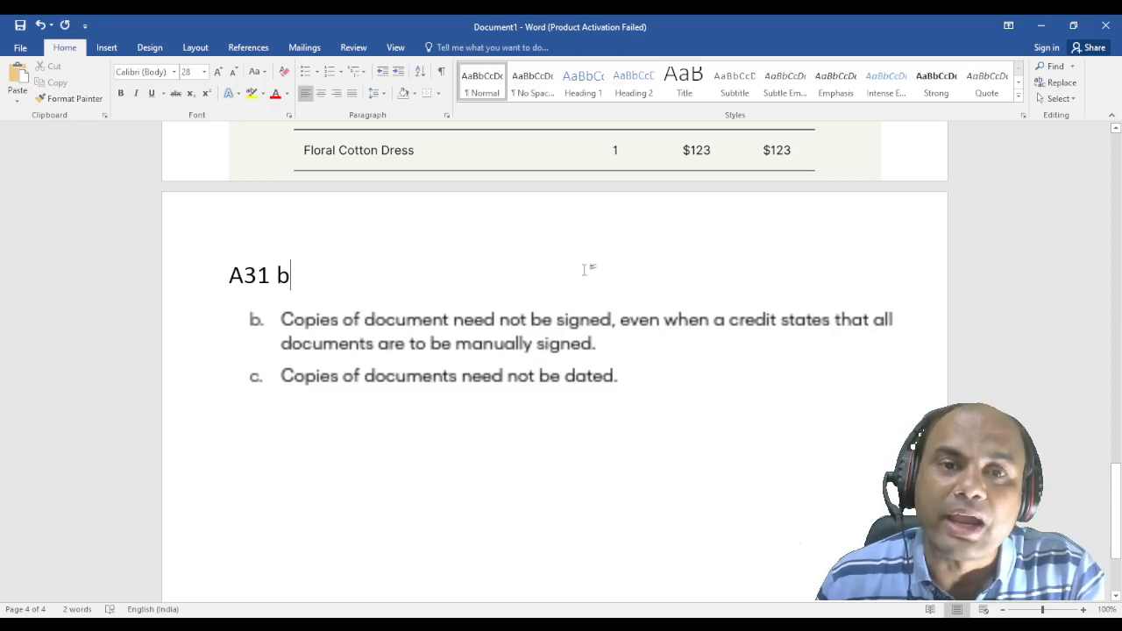
pyautogui.moveTo(599, 312)
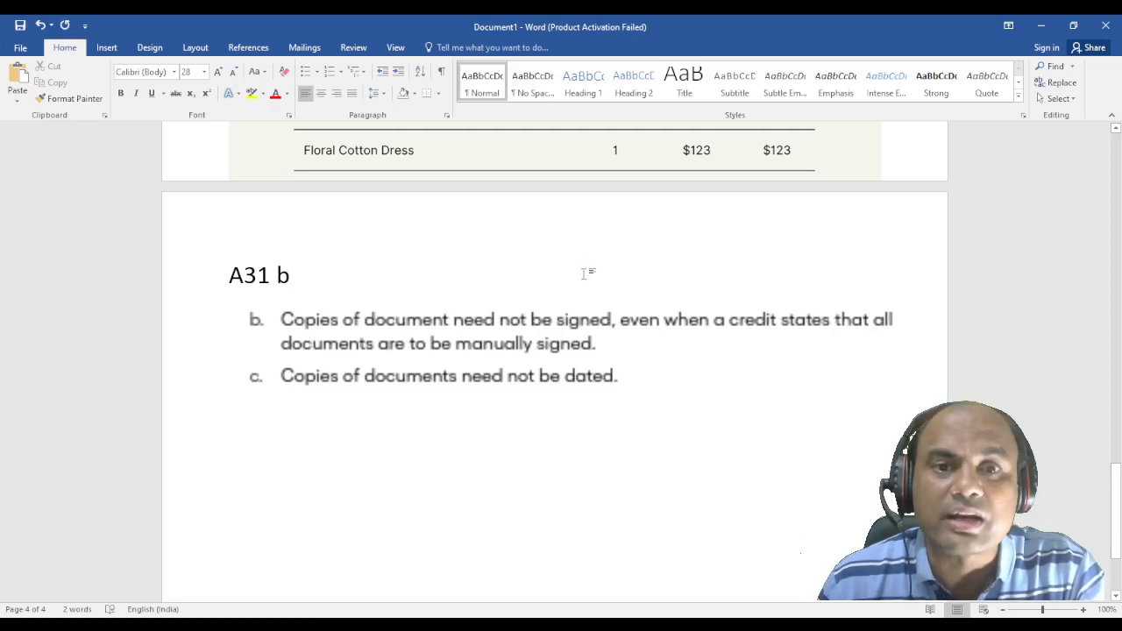
pyautogui.moveTo(582, 257)
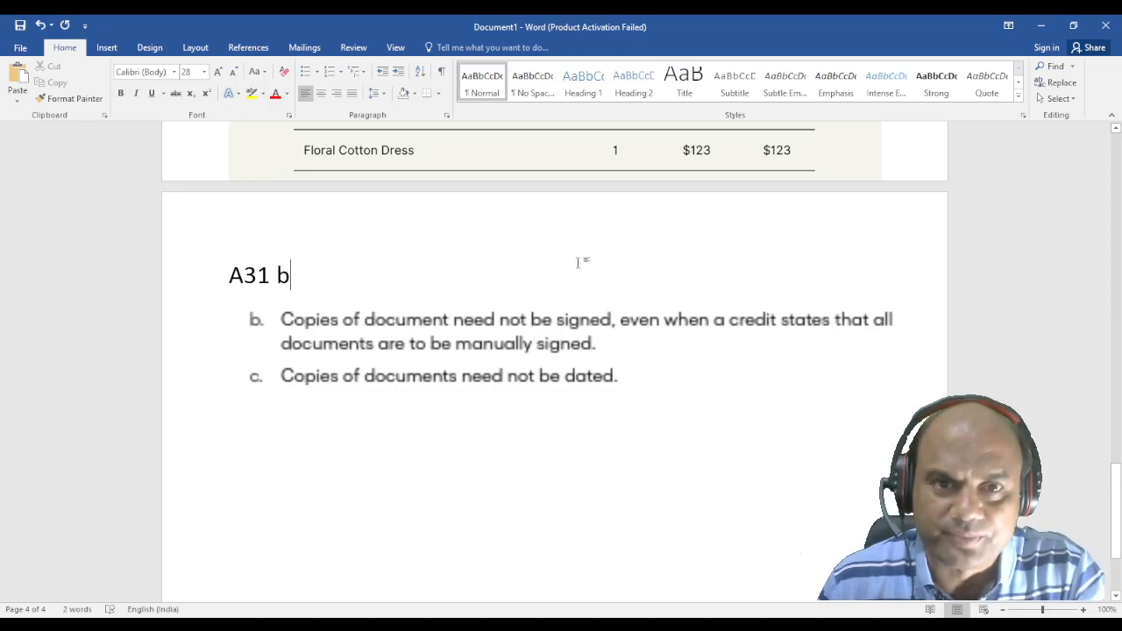
pyautogui.moveTo(701, 270)
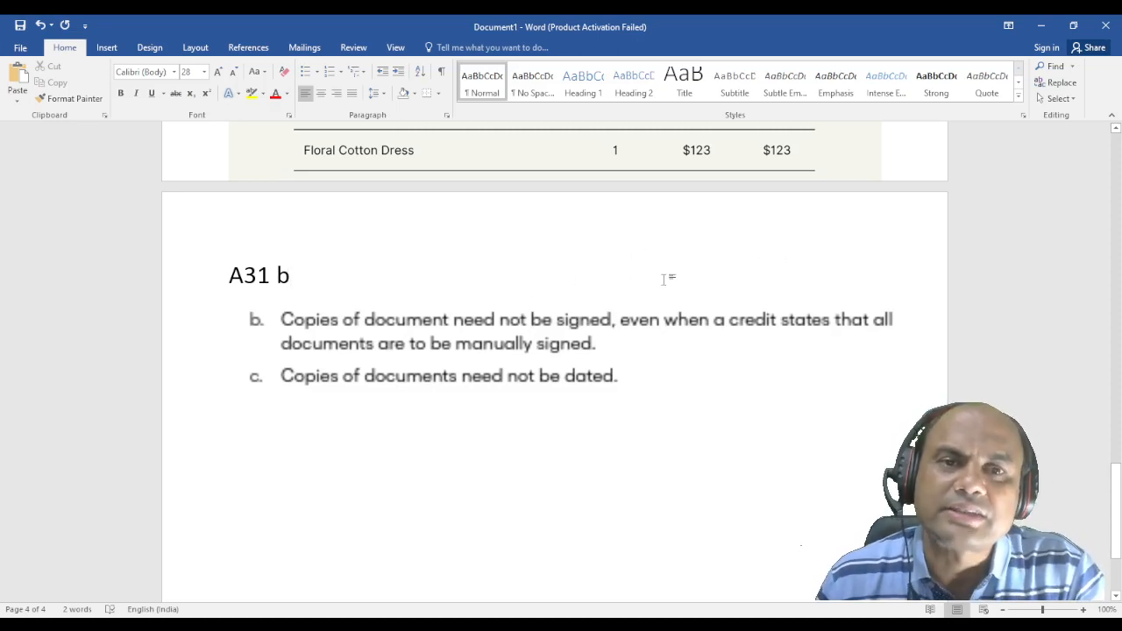
pyautogui.moveTo(762, 266)
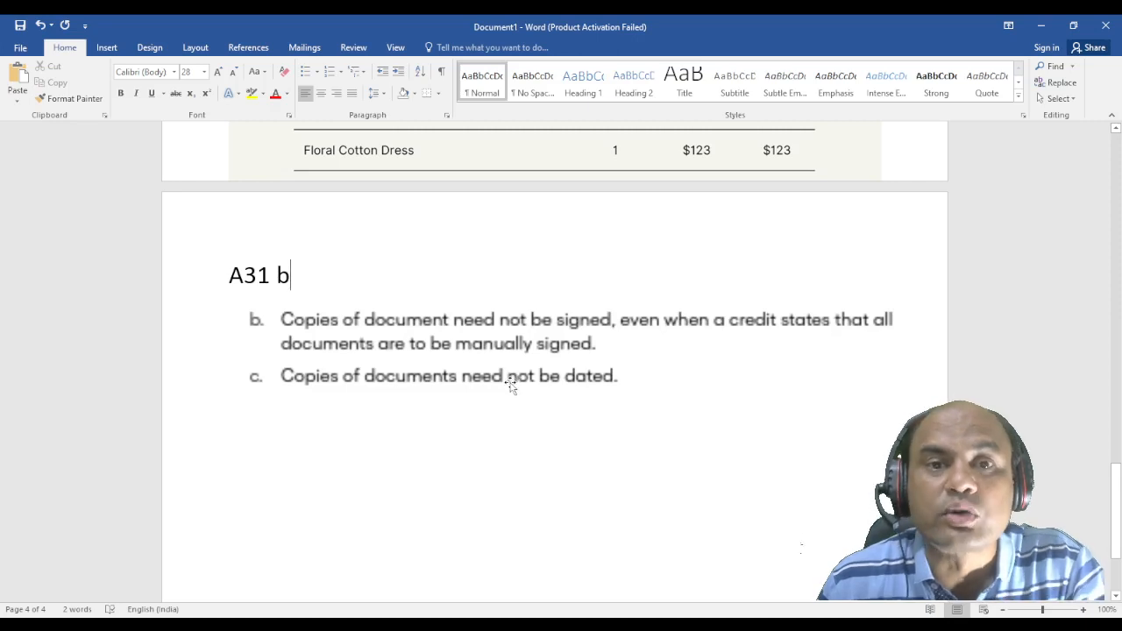
pyautogui.moveTo(523, 376)
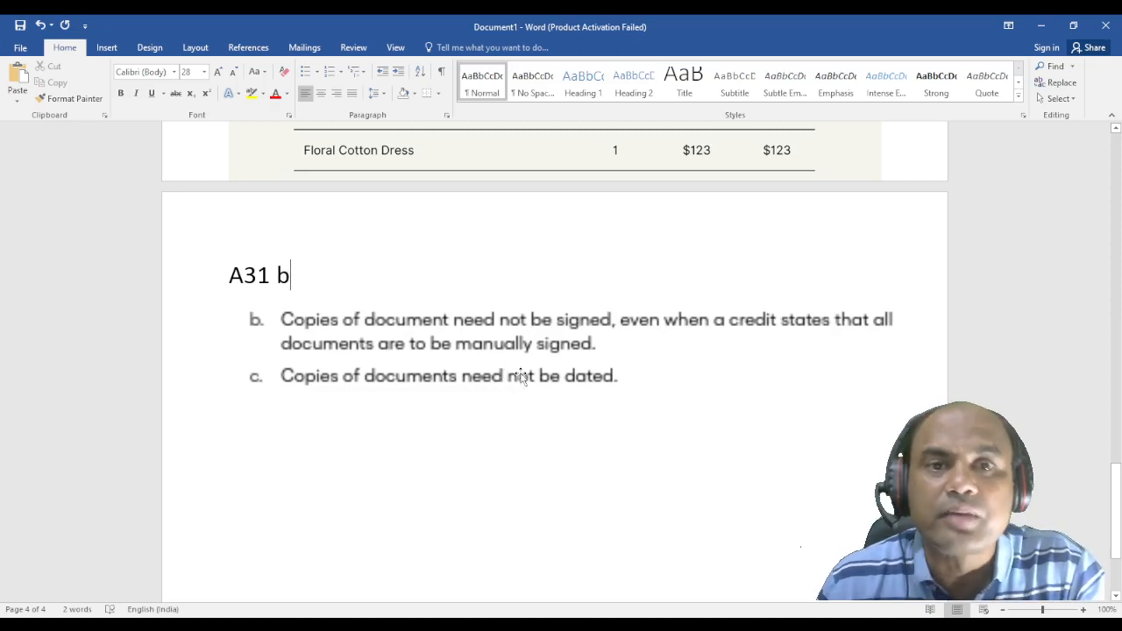